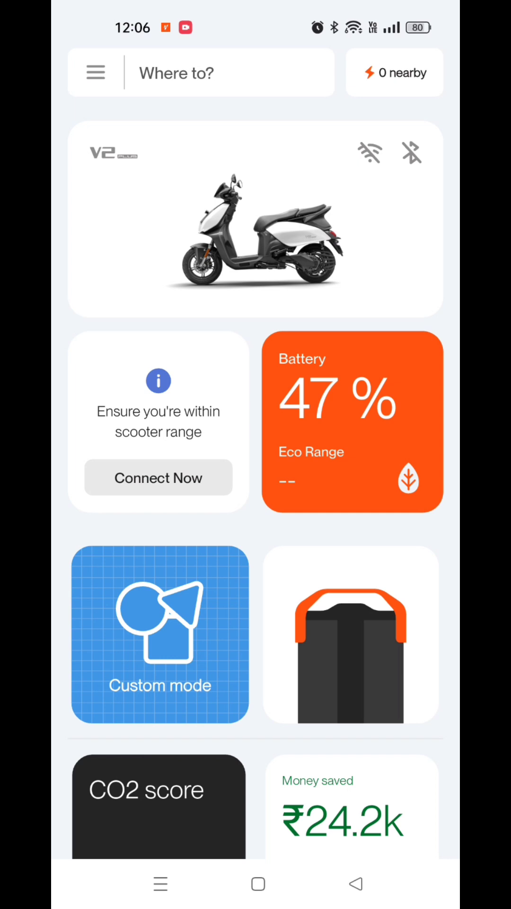
Step: Leave My Vida's scooter dashboard for the home screen and open its icon shortcut menu
click(157, 477)
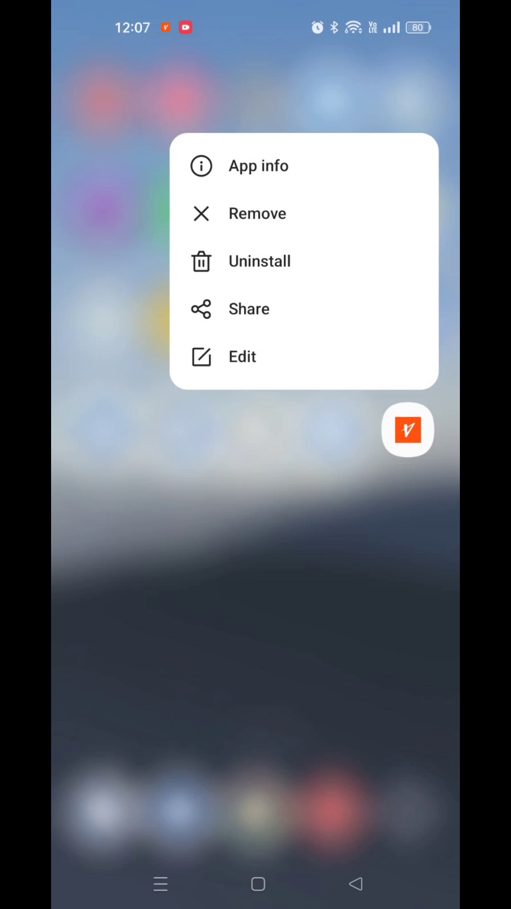
Step: Open My Vida's App info page and its Permissions list
click(259, 166)
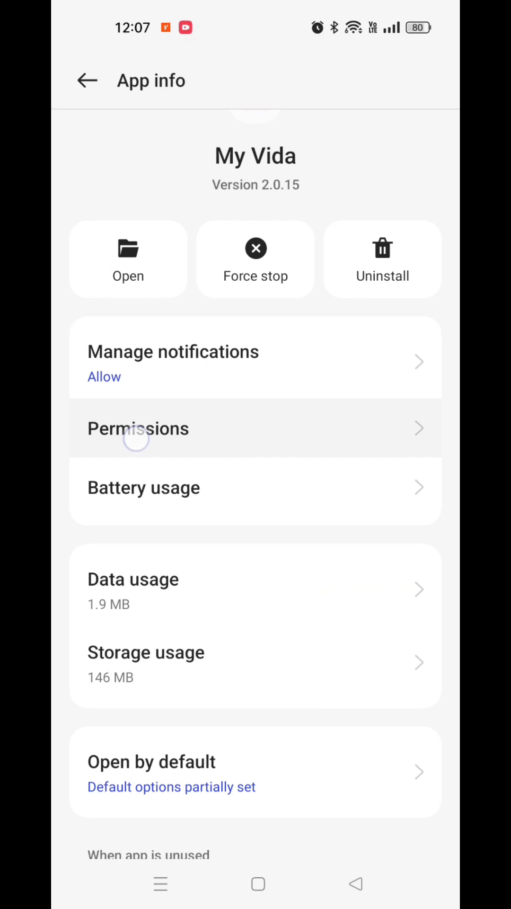
click(138, 428)
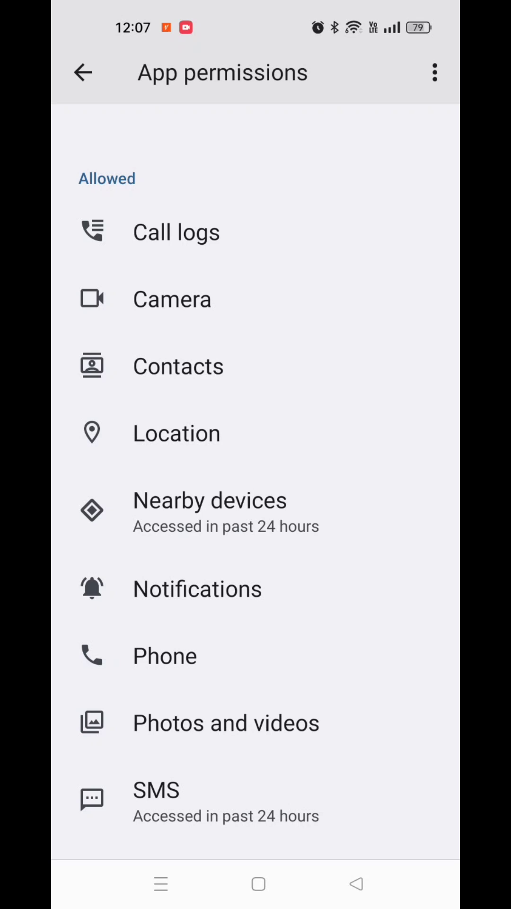
Step: Set My Vida's Location permission to Allow all the time, then return home
click(177, 433)
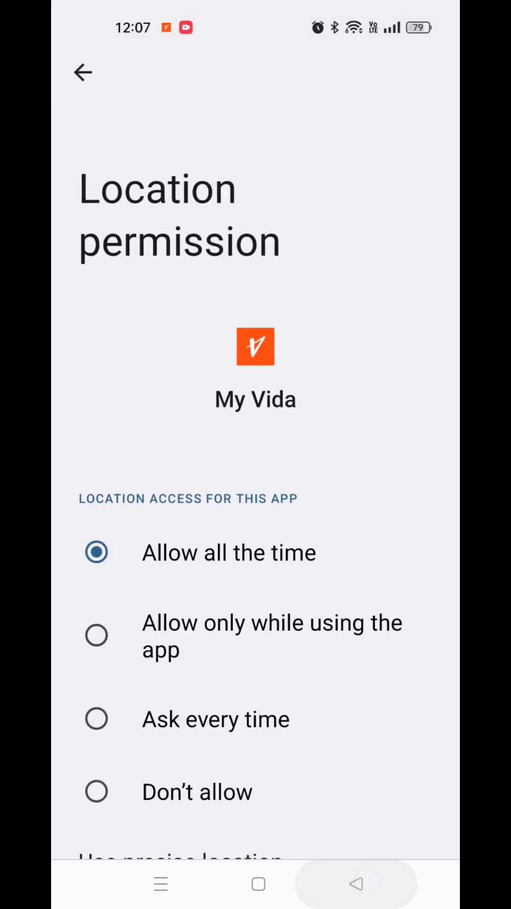
click(83, 72)
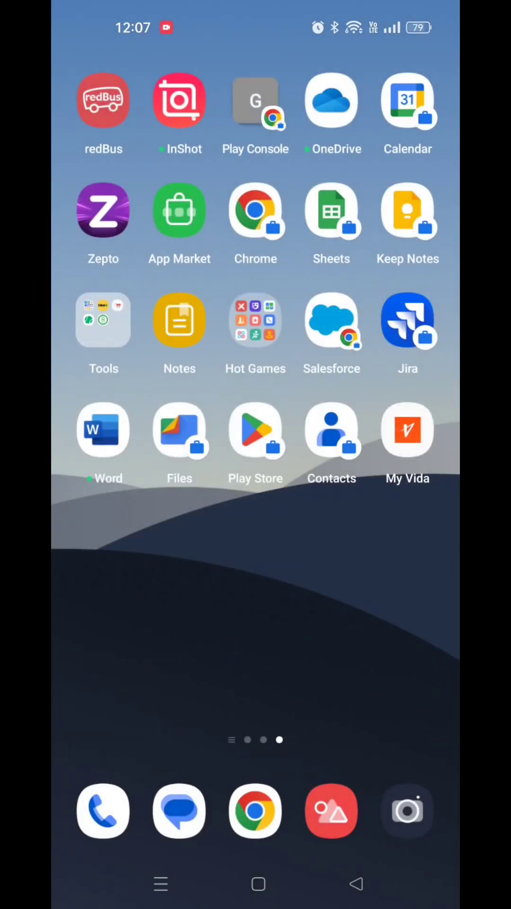
Step: Relaunch My Vida, clear the Location Accuracy prompt, and tap Connect Now for Bluetooth Pairing
click(408, 431)
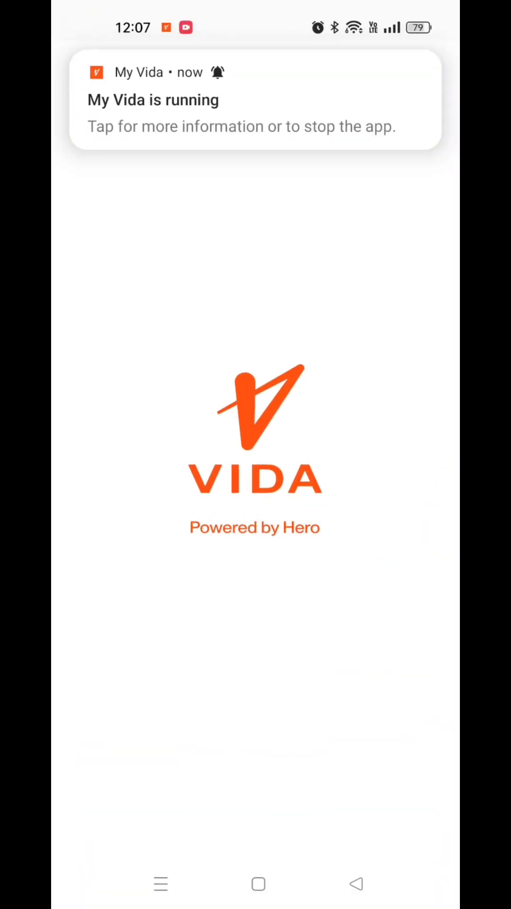
click(255, 671)
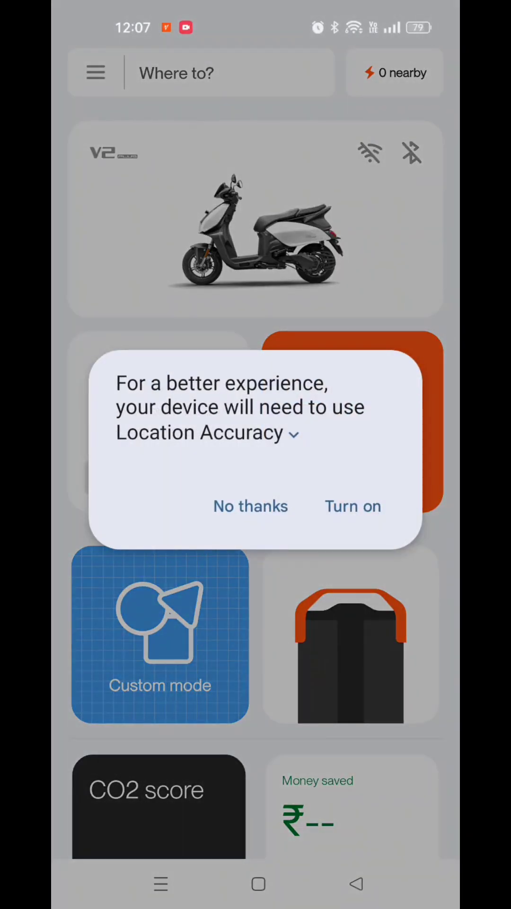
click(250, 507)
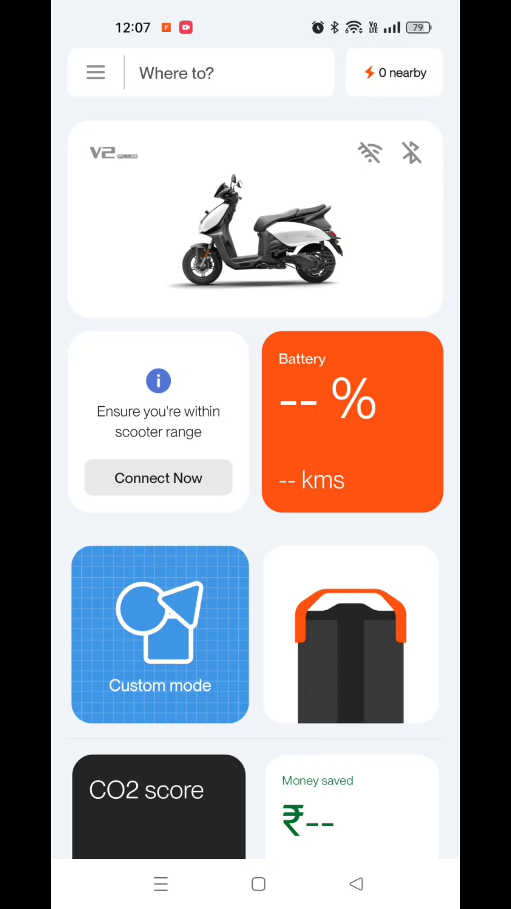
click(157, 478)
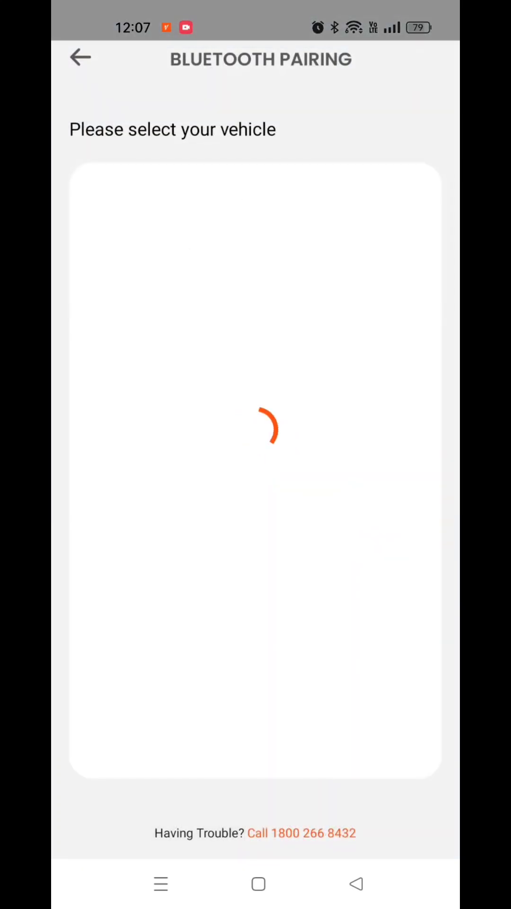